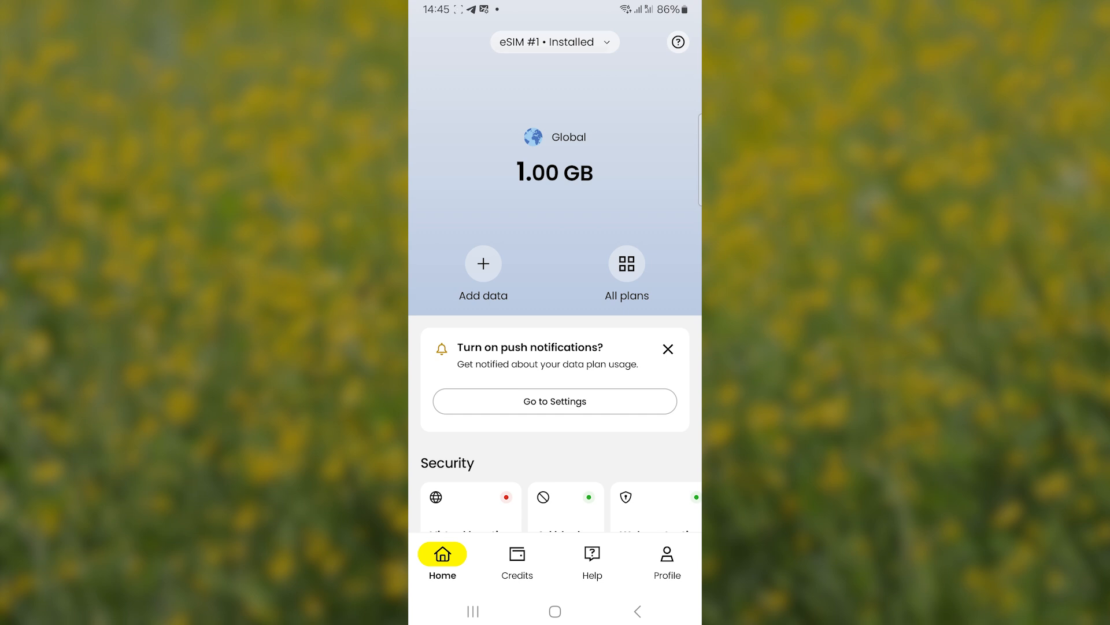
# - Pull down the notification shade after checking eSIM #1 shows Installed in Saily
pyautogui.click(554, 42)
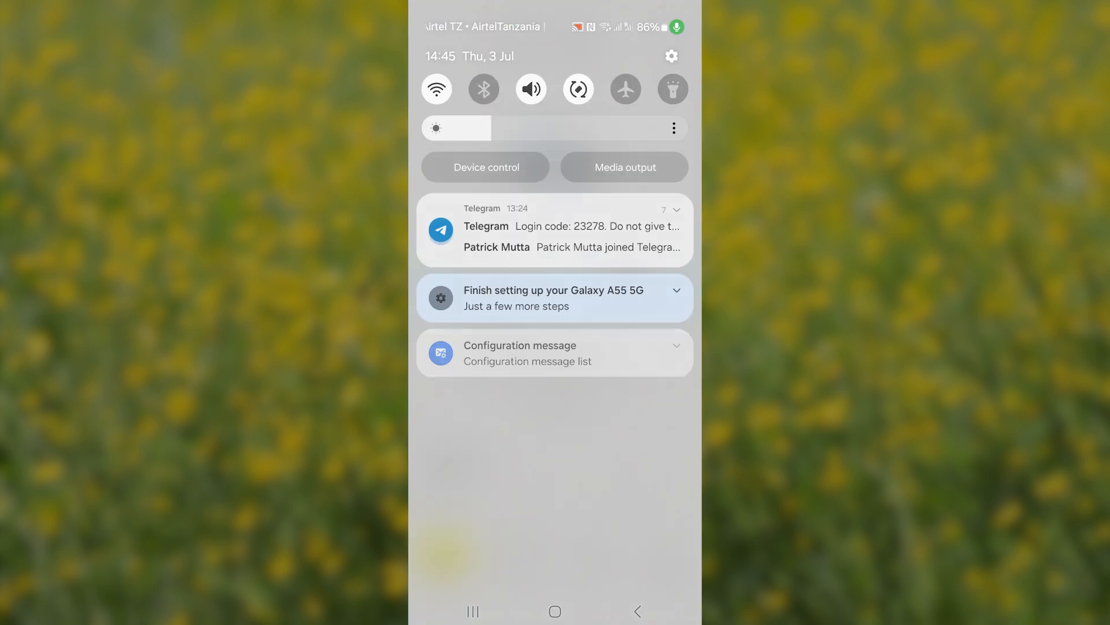
# - From quick settings reach Connections > SIM manager, view the Mobile data SIM choices and dismiss them
pyautogui.click(671, 55)
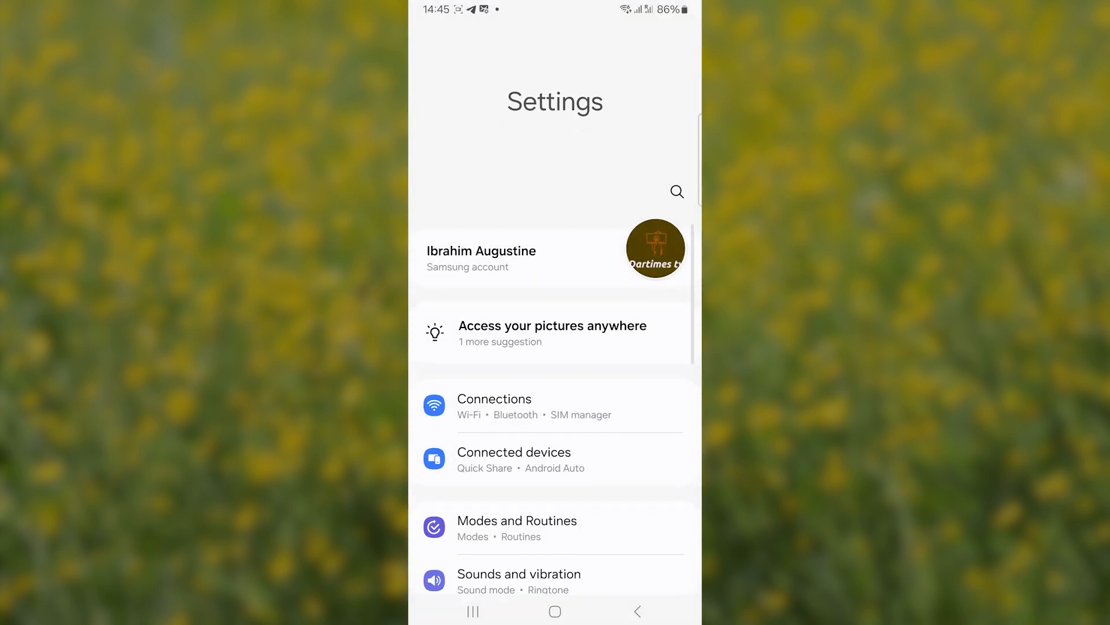
pyautogui.click(495, 406)
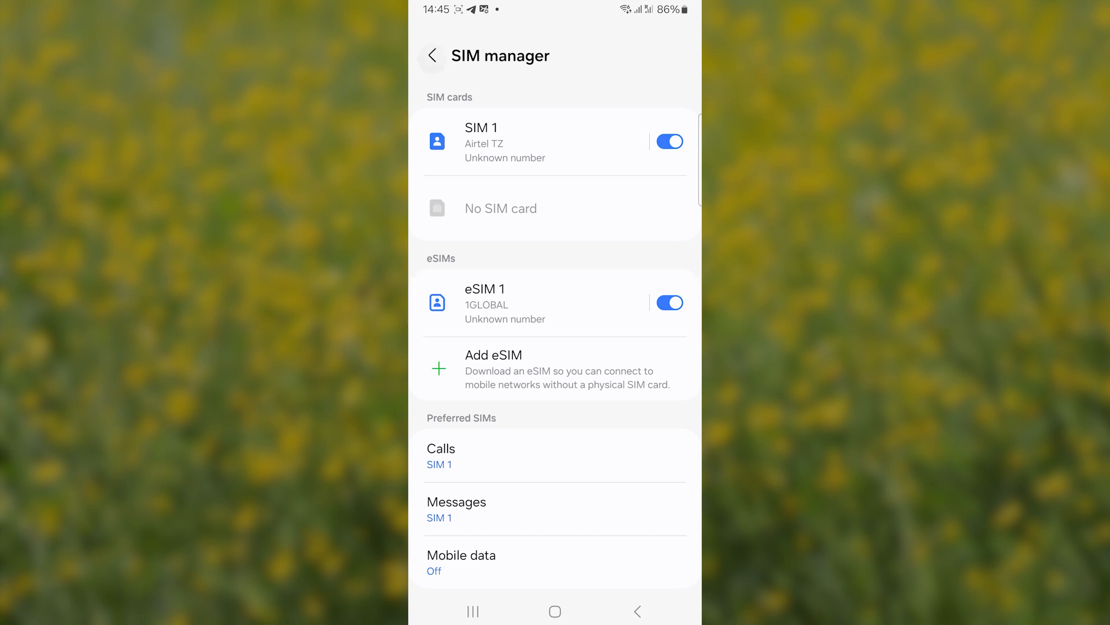
pyautogui.click(431, 55)
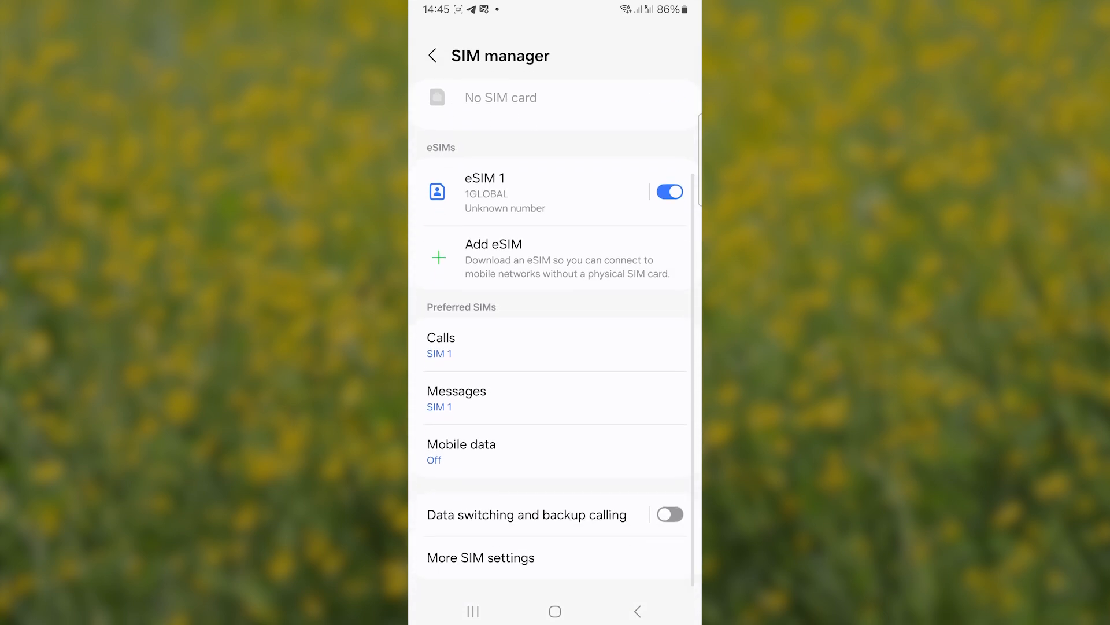
pyautogui.click(462, 451)
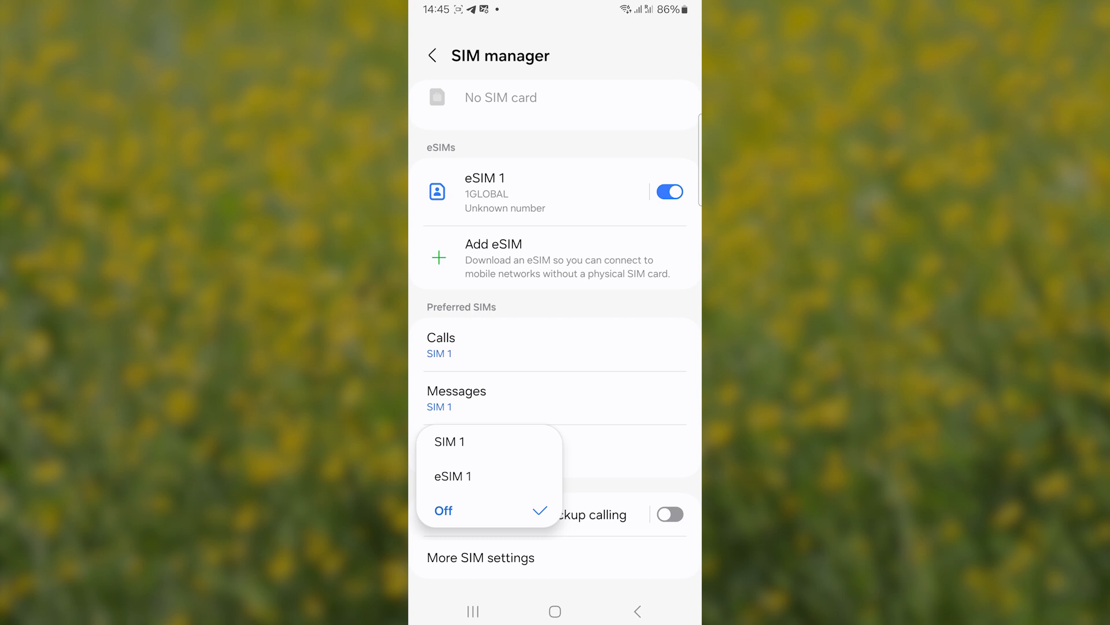
pyautogui.click(443, 510)
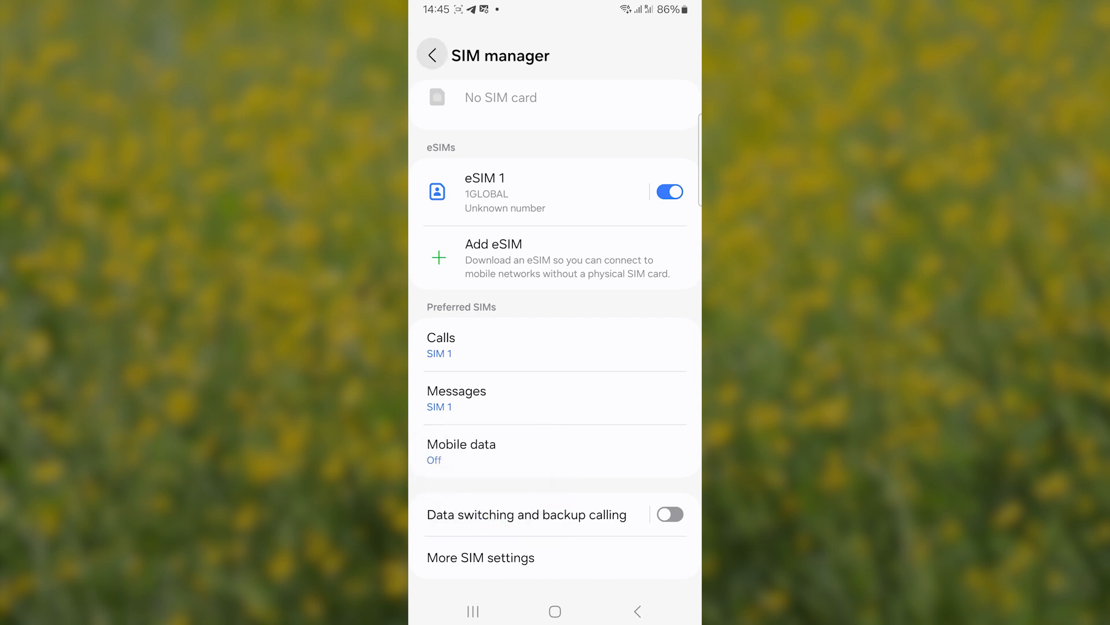
# - In Mobile networks verify Data roaming is on and view the Access Point Names (Airtel Internet TZ), then return to Connections
pyautogui.click(431, 56)
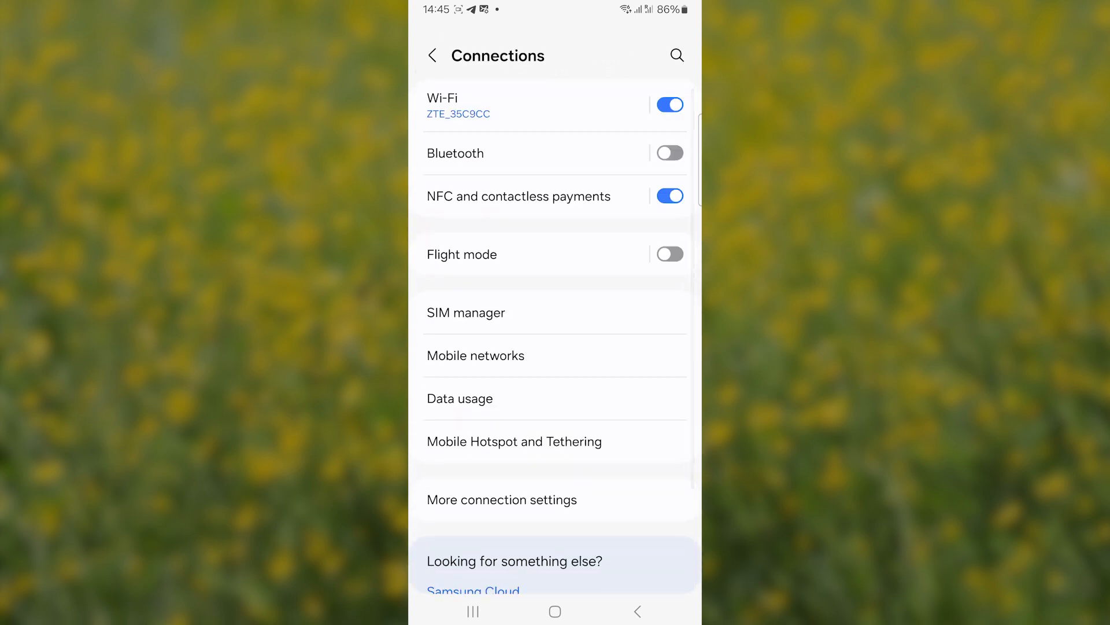
pyautogui.click(475, 355)
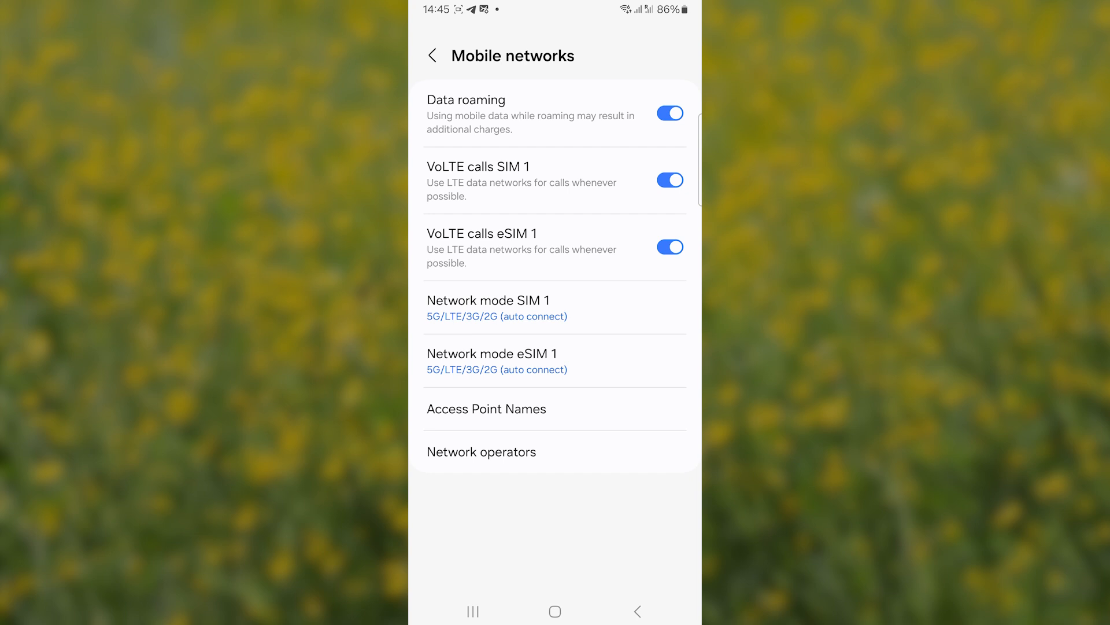
pyautogui.click(487, 408)
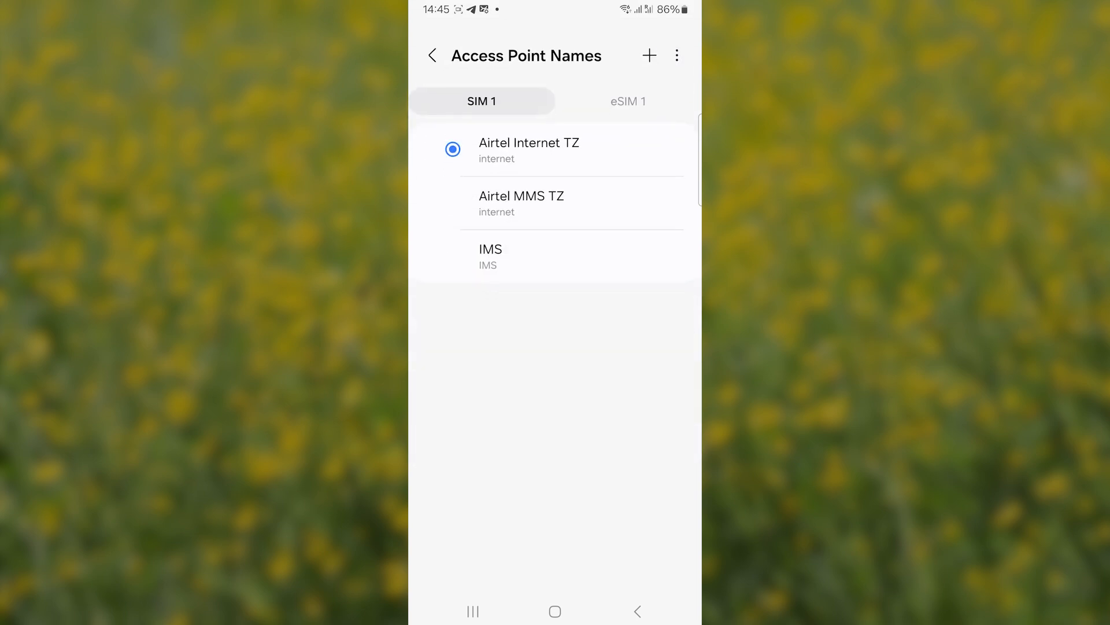
pyautogui.click(627, 102)
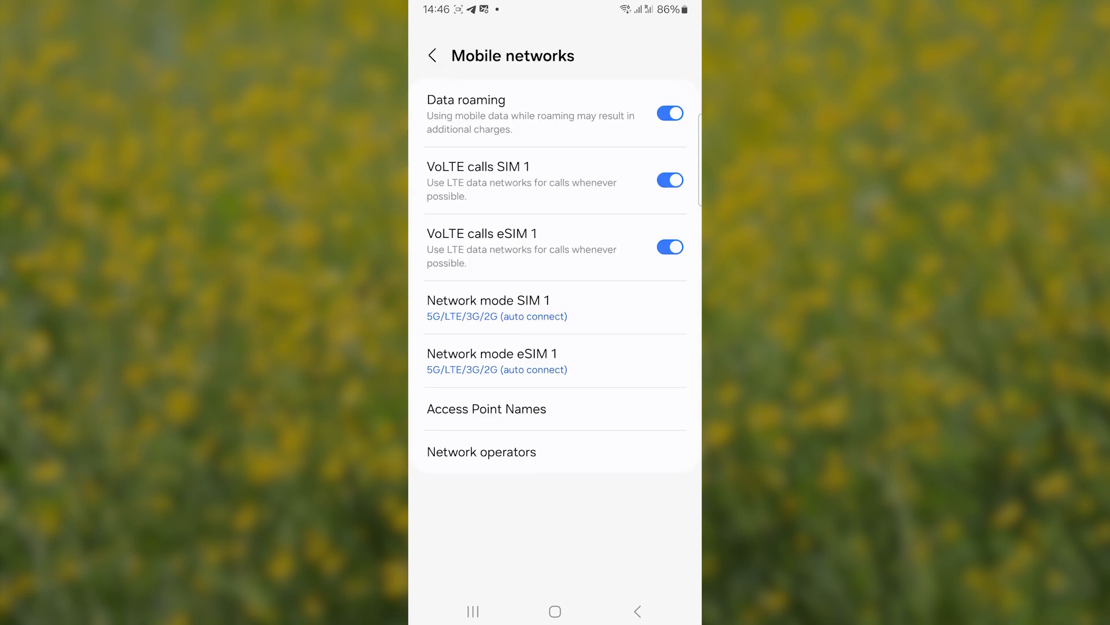
pyautogui.click(432, 55)
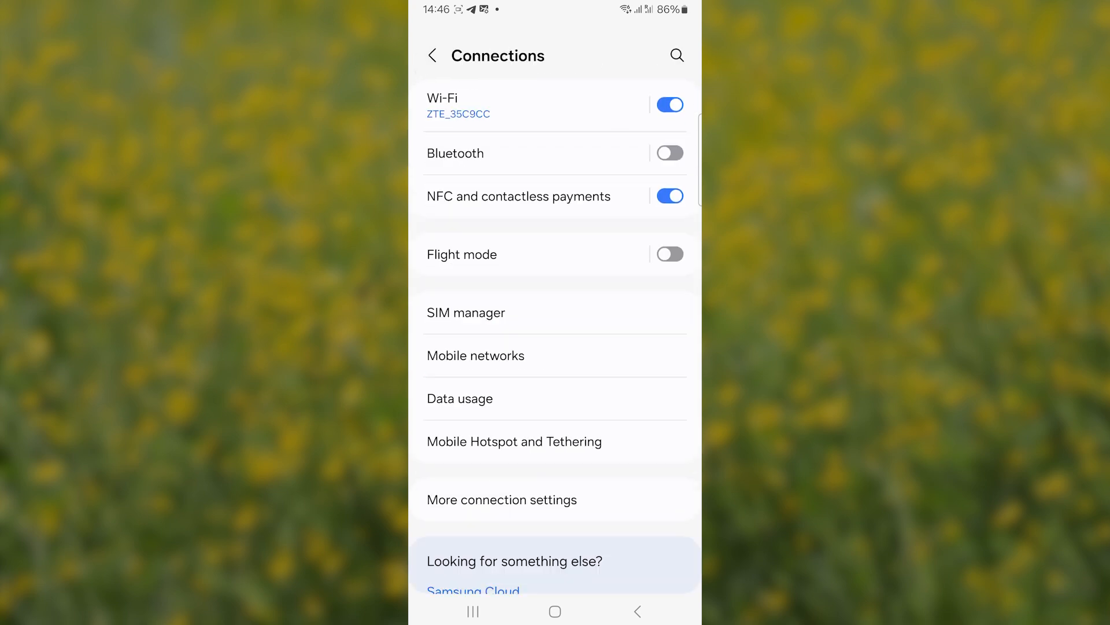
# - In SIM manager select eSIM 1 as the SIM used for mobile data
pyautogui.click(466, 313)
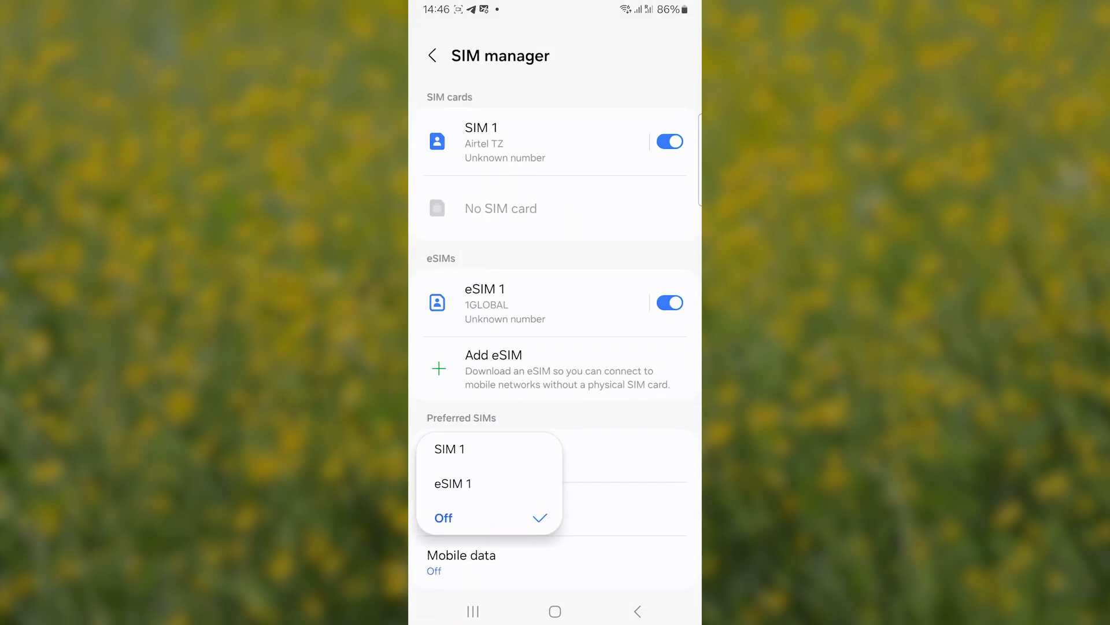
pyautogui.click(452, 484)
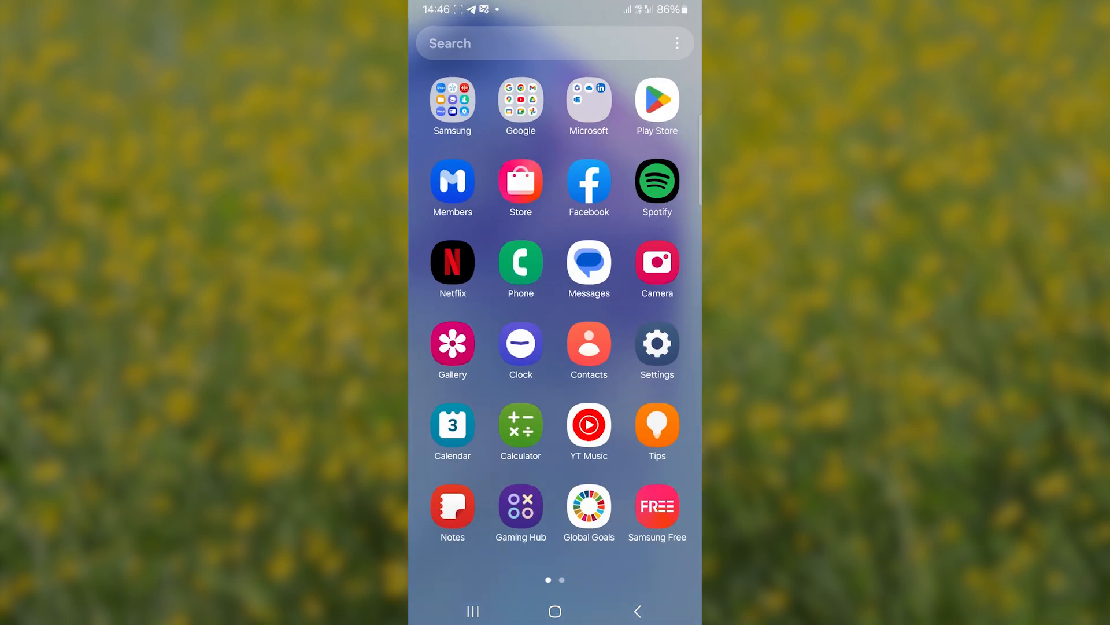
# - Launch YouTube from the app drawer search to load the home feed
pyautogui.click(531, 42)
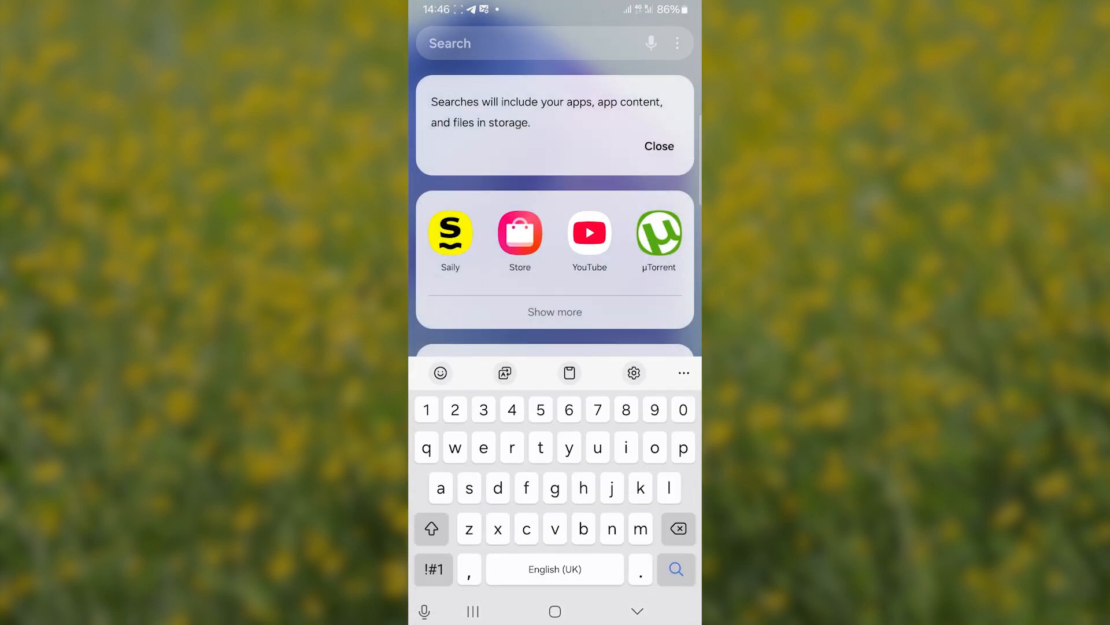
pyautogui.click(588, 233)
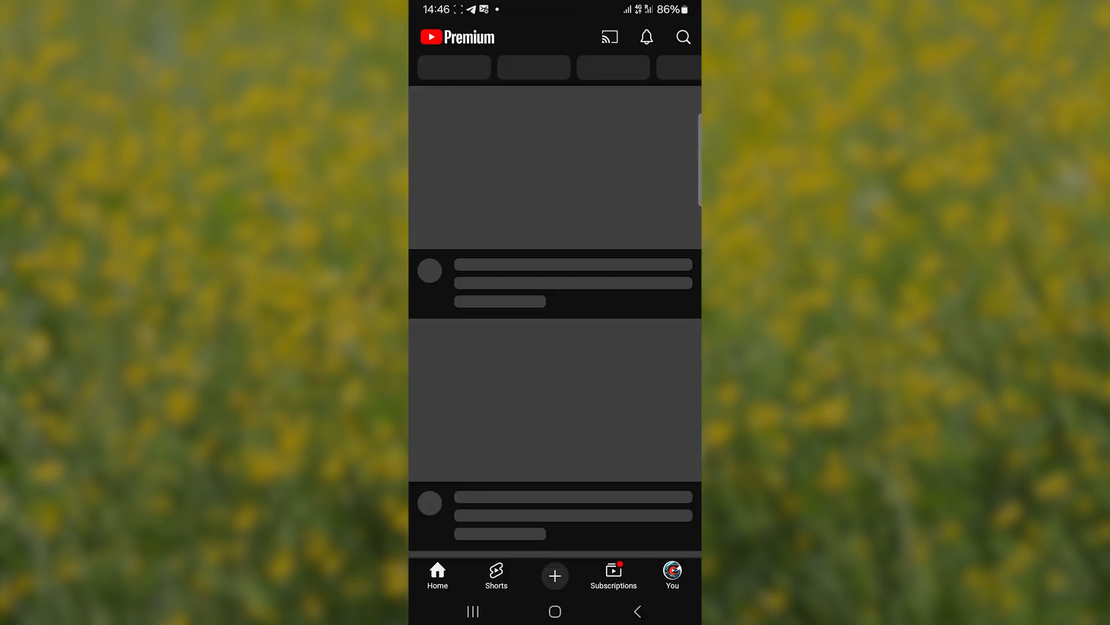